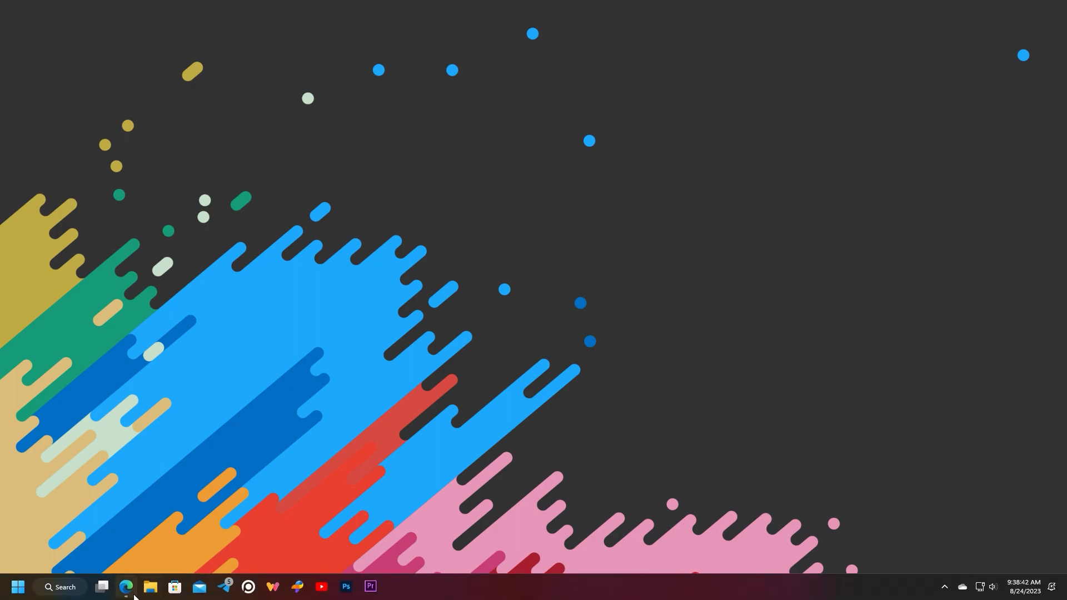
Step: In Edge, reach the developer's home page and its My projects list
{"action": "left_click", "coordinate": [126, 587]}
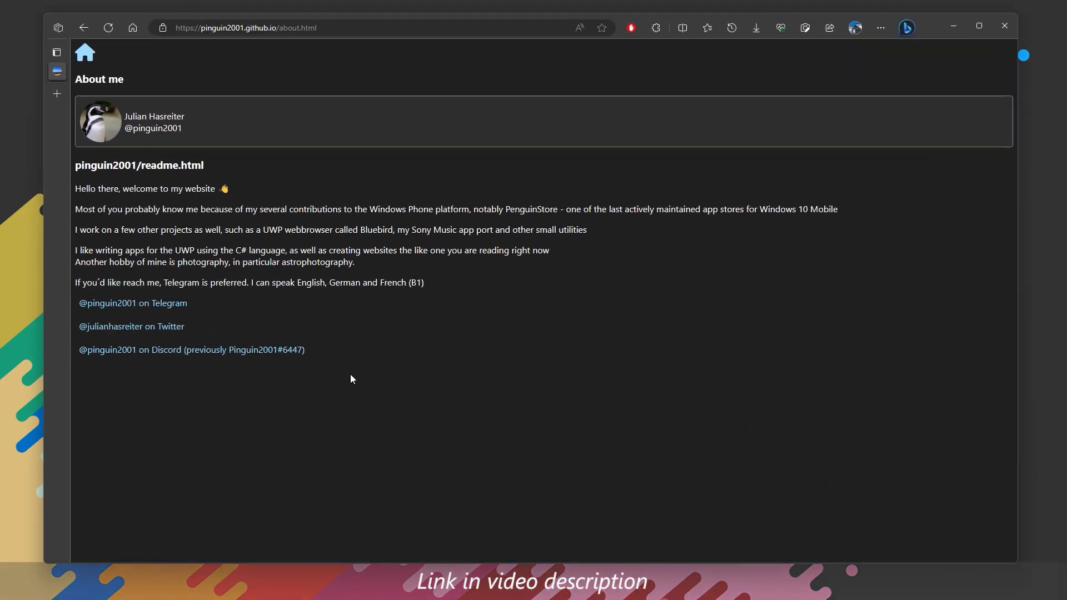
{"action": "mouse_move", "coordinate": [381, 379]}
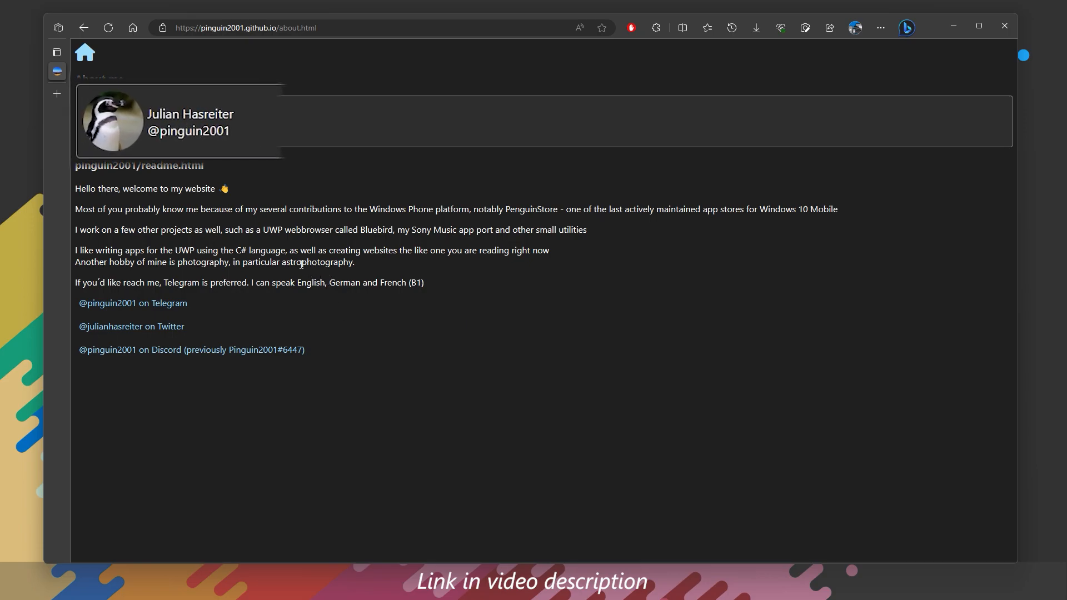
{"action": "mouse_move", "coordinate": [86, 53]}
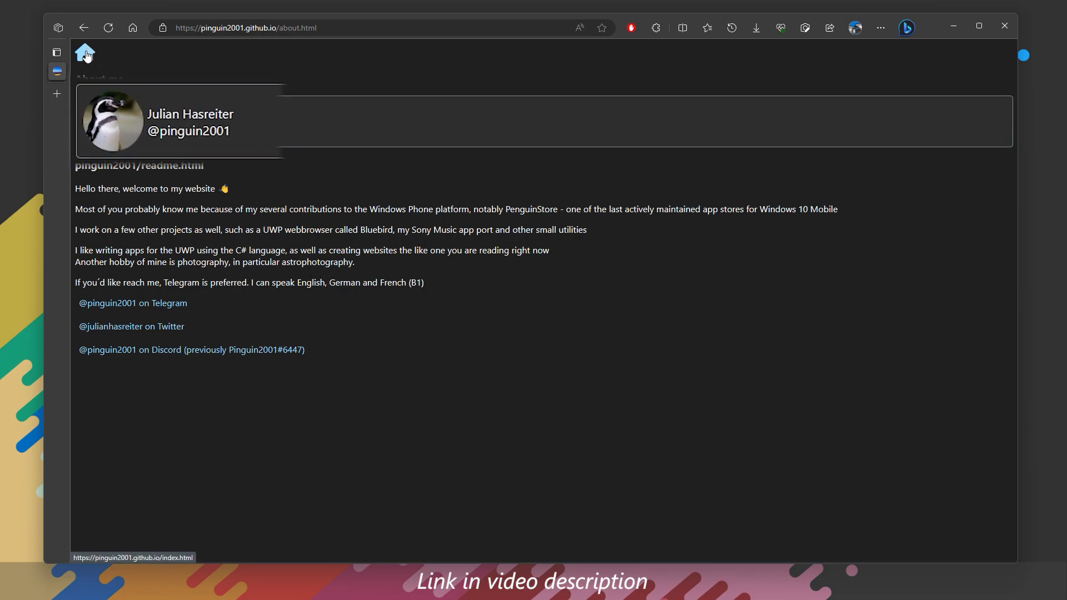
{"action": "left_click", "coordinate": [85, 52]}
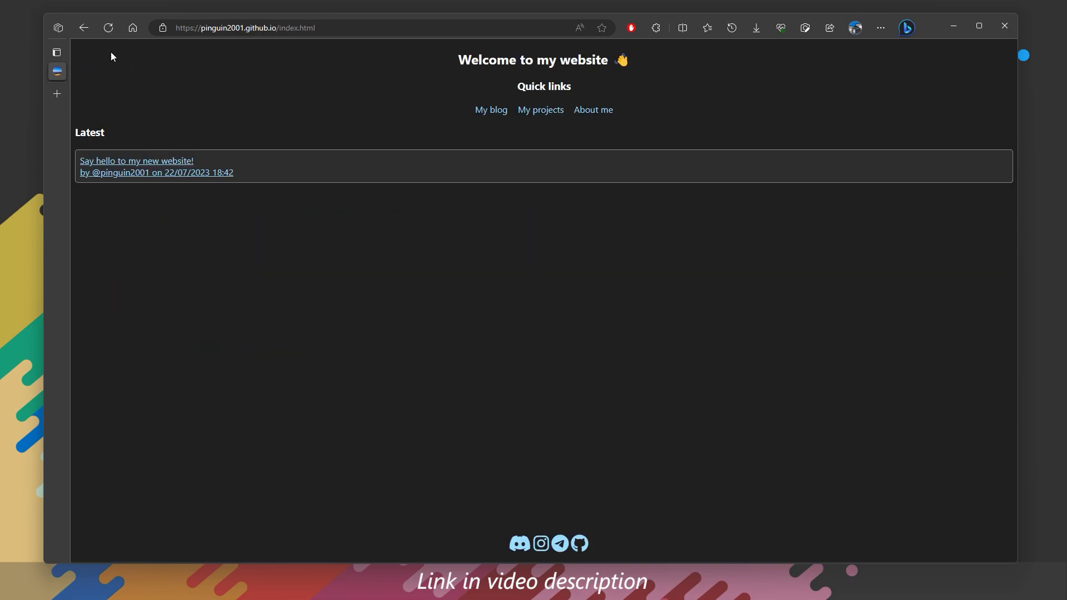
{"action": "left_click", "coordinate": [540, 109]}
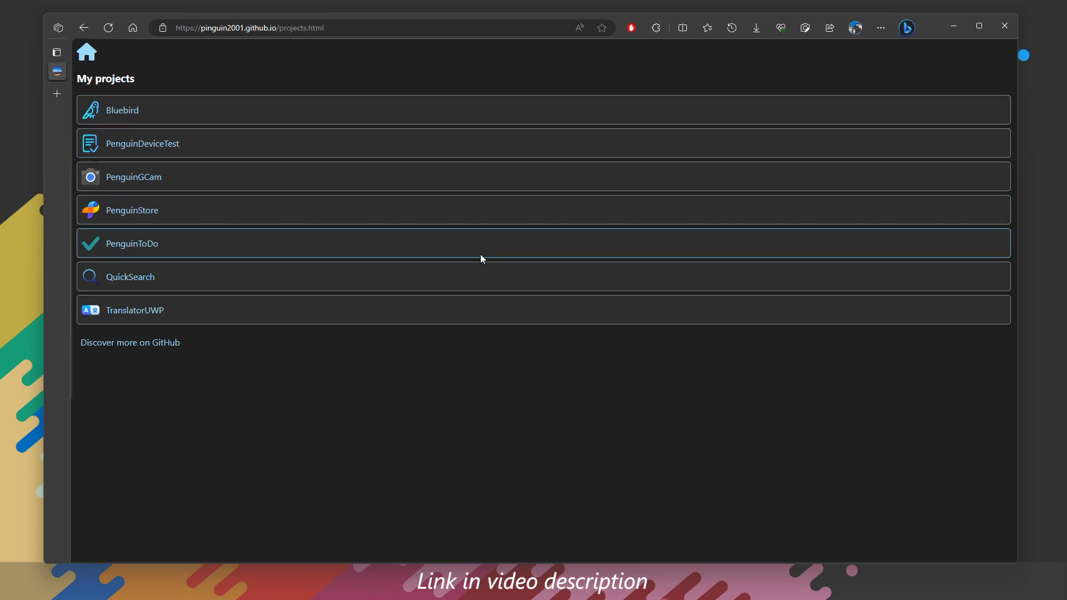
{"action": "mouse_move", "coordinate": [132, 210]}
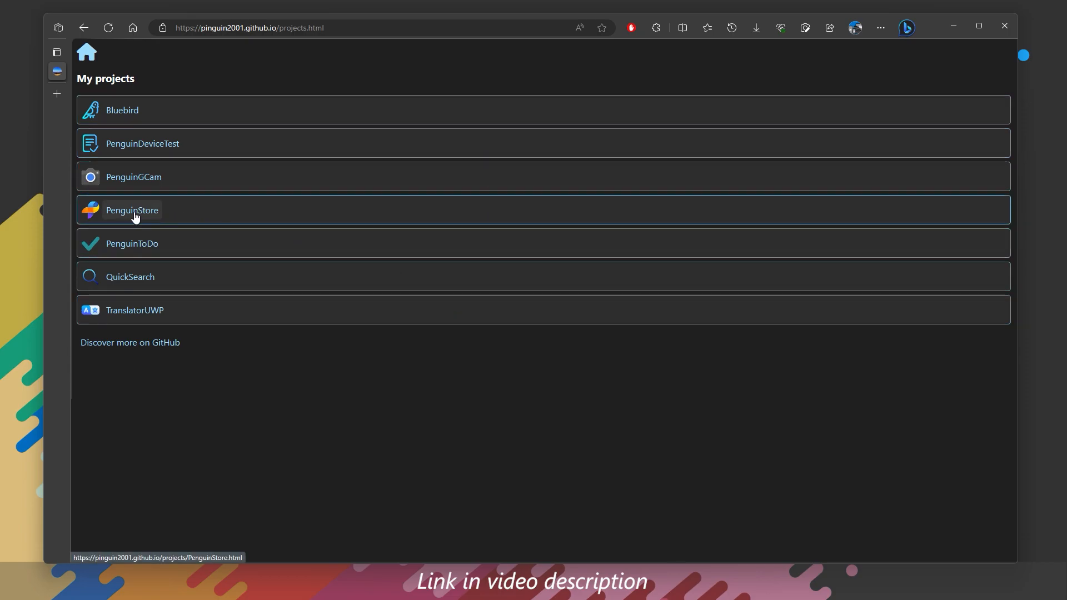
Step: Show the PenguinStore project page with its features and system requirements
{"action": "left_click", "coordinate": [131, 210]}
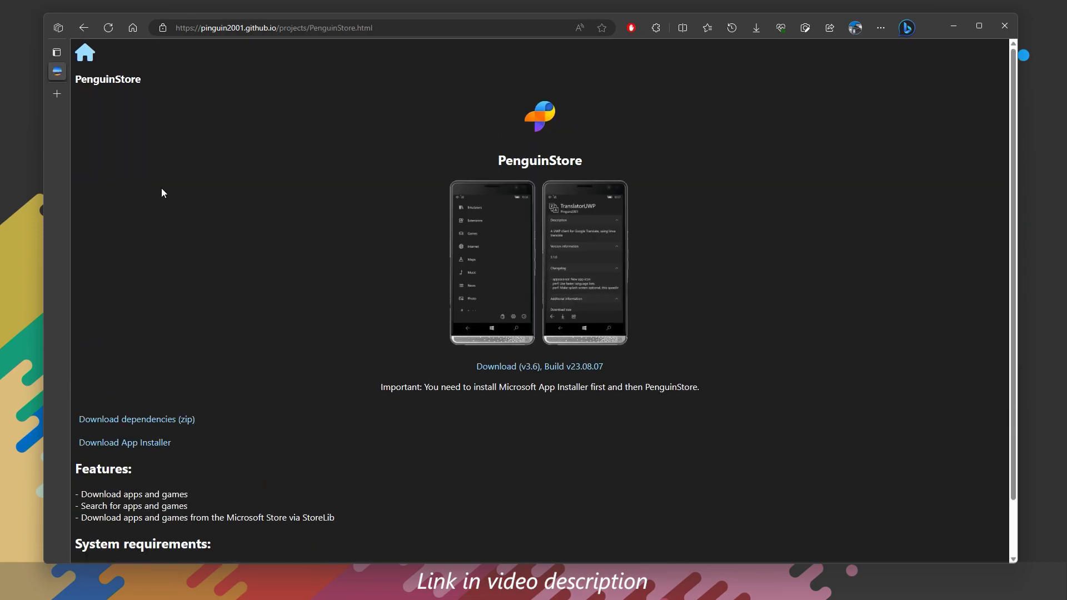
{"action": "scroll", "scroll_direction": "down", "scroll_amount": 3}
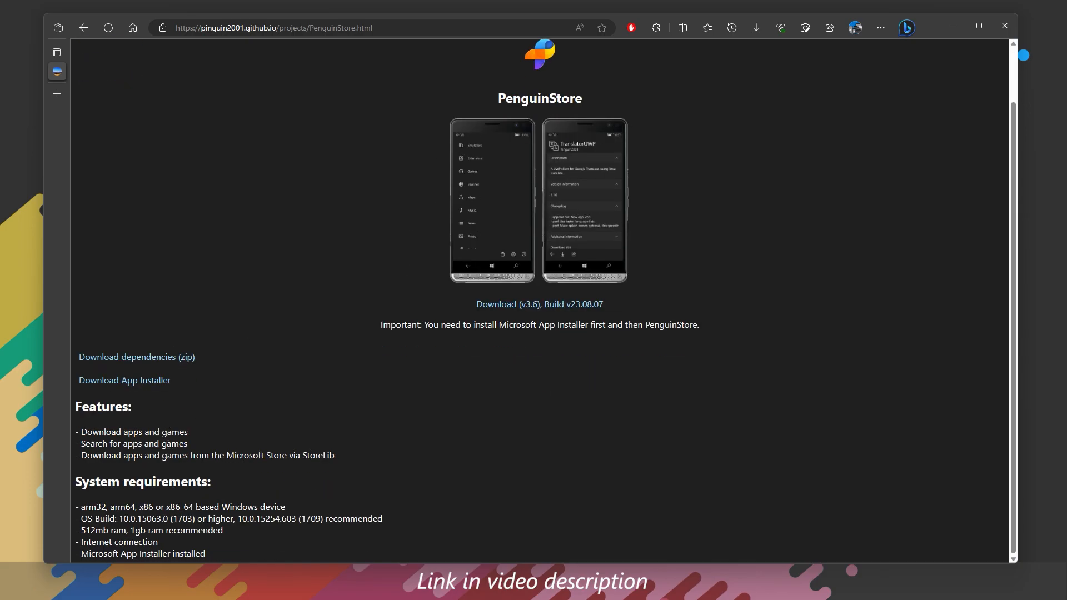
{"action": "mouse_move", "coordinate": [113, 497]}
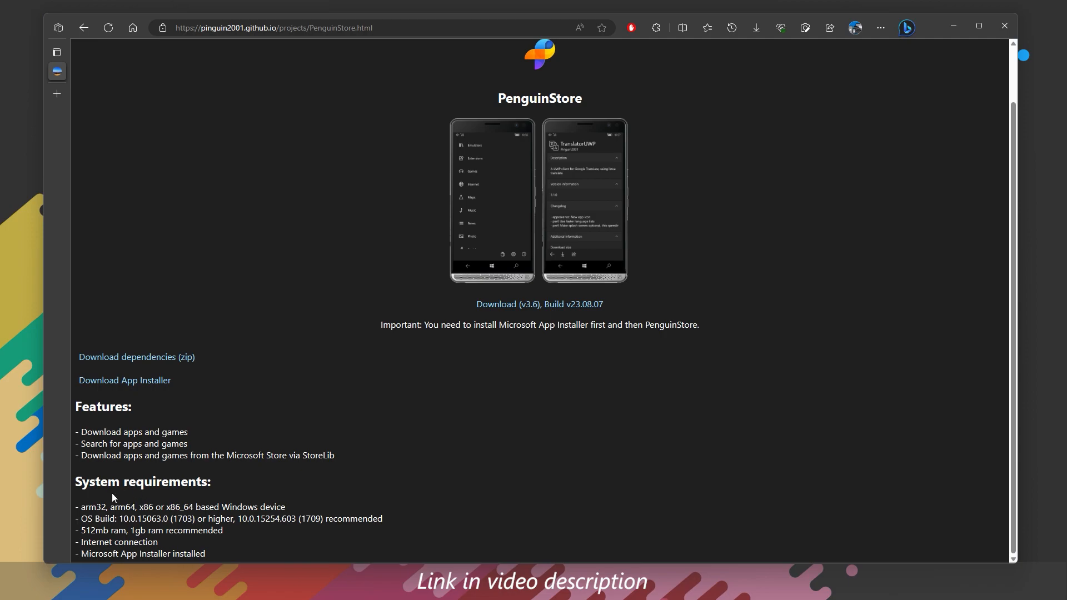
{"action": "mouse_move", "coordinate": [147, 496]}
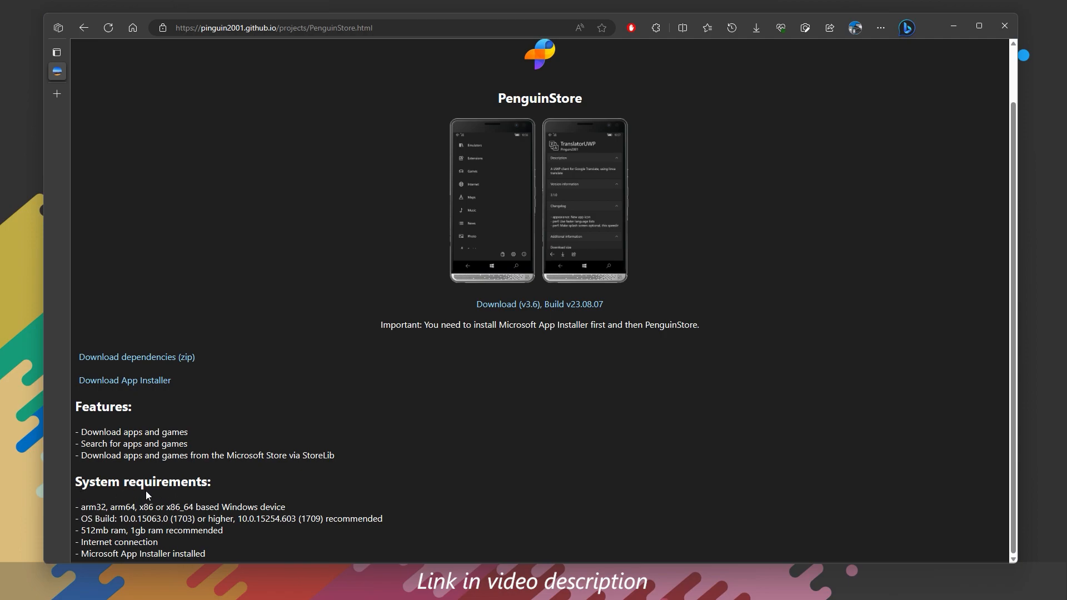
{"action": "mouse_move", "coordinate": [94, 552]}
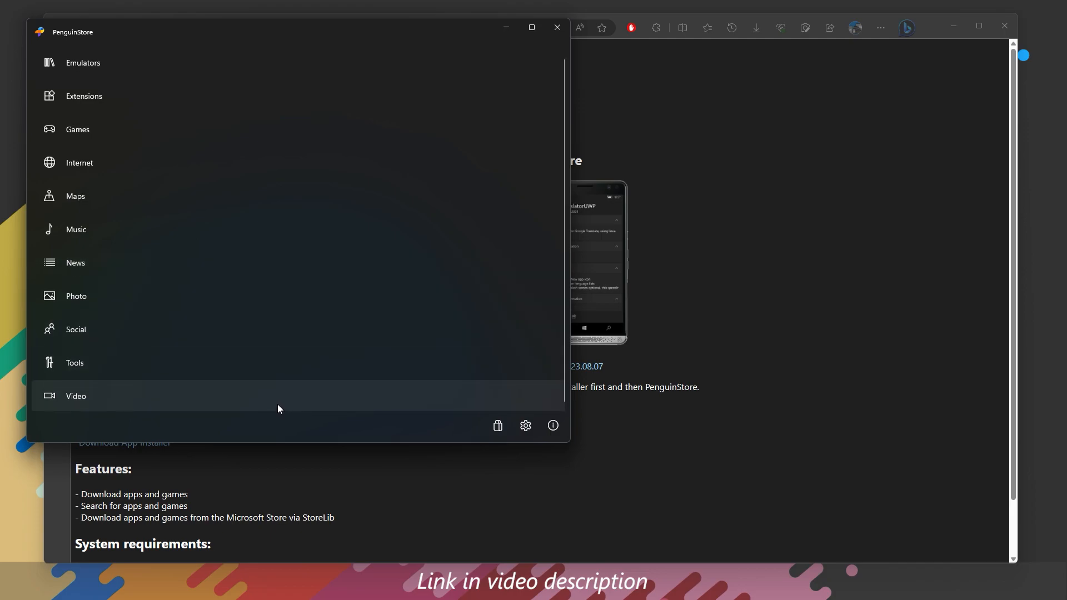
{"action": "mouse_move", "coordinate": [241, 78]}
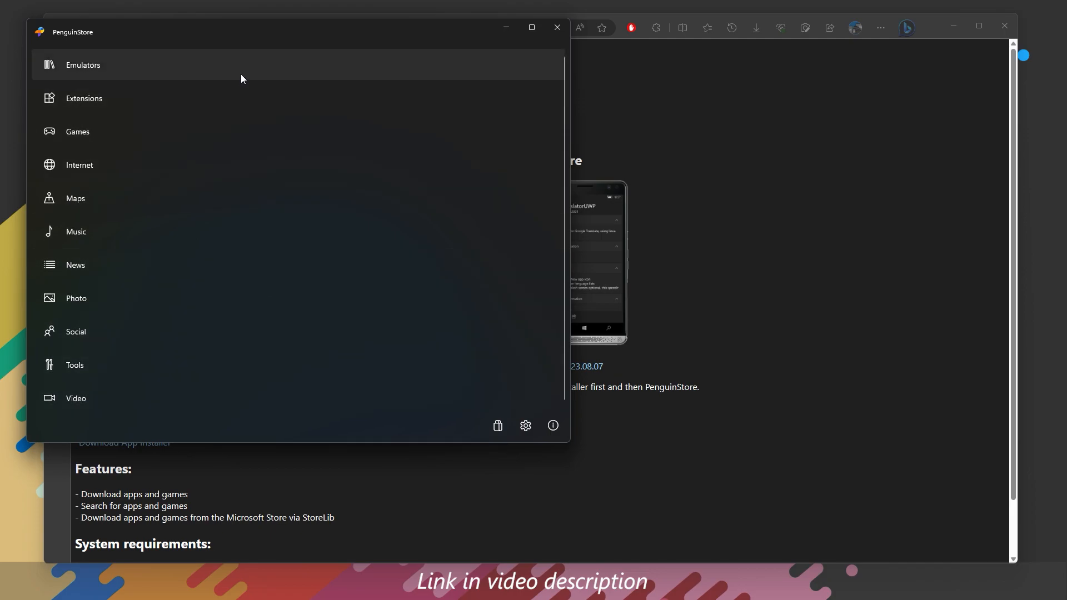
{"action": "mouse_move", "coordinate": [124, 143]}
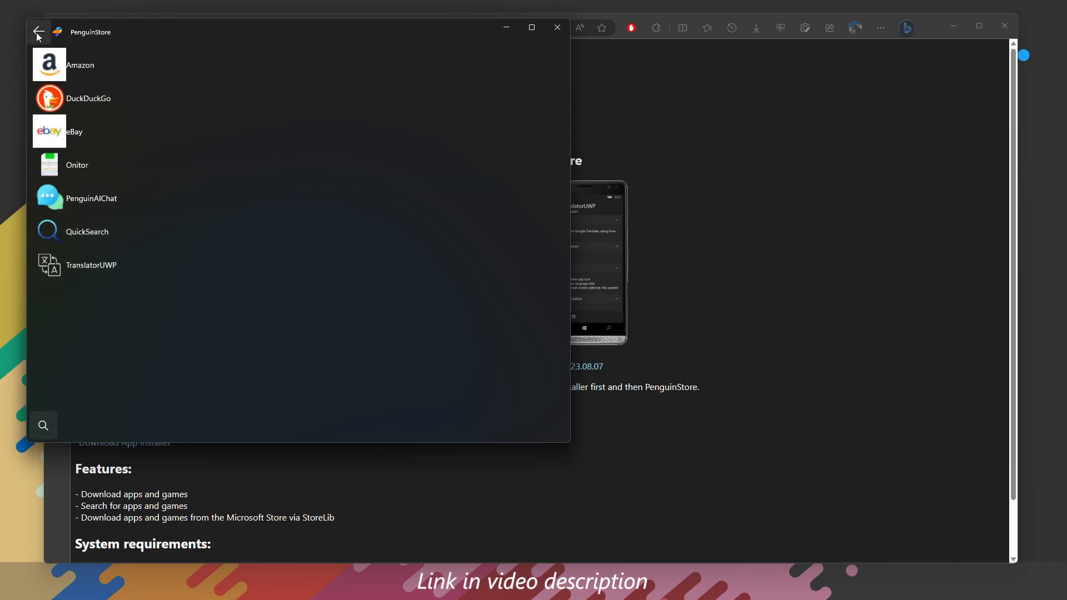
Step: Return from the Internet category and browse the Emulators category
{"action": "left_click", "coordinate": [37, 33]}
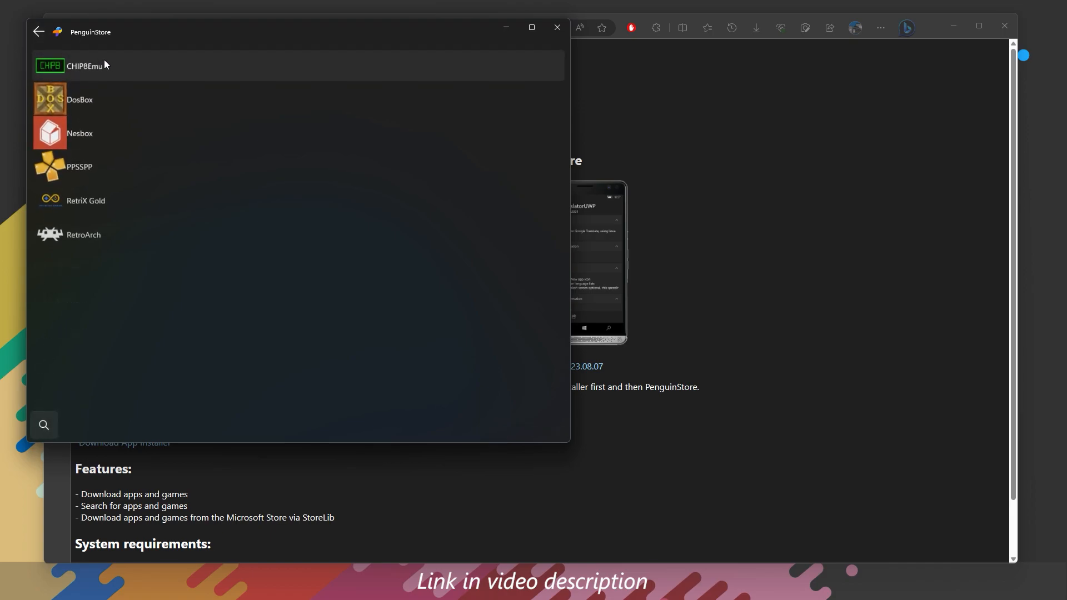
{"action": "left_click", "coordinate": [78, 166]}
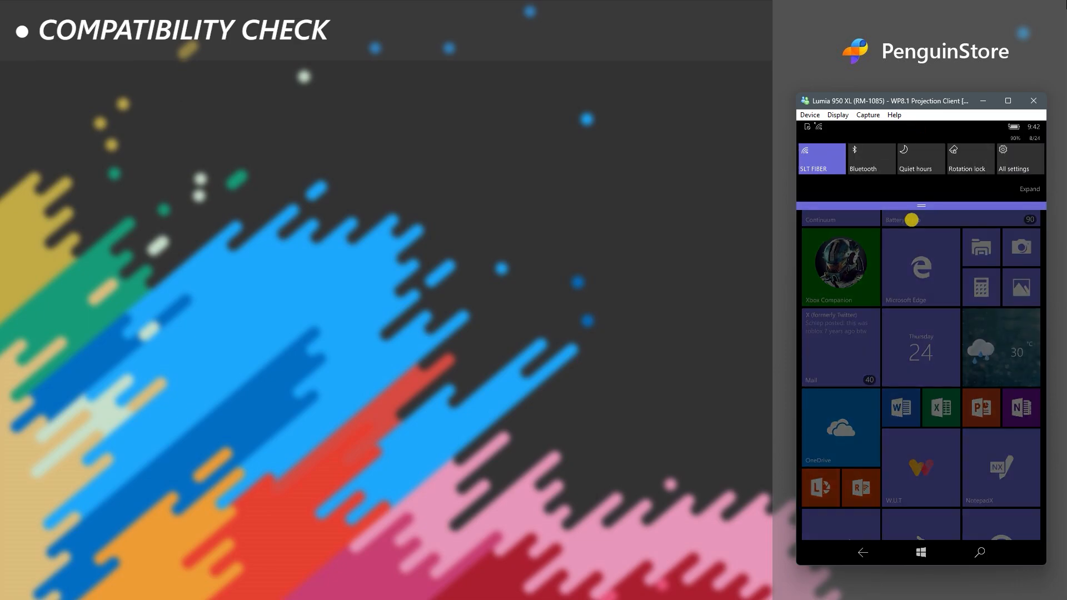
Step: Navigate Settings > System > About showing Lumia 950 XL, Windows 10 Mobile, 3 GB RAM
{"action": "left_click", "coordinate": [1019, 153]}
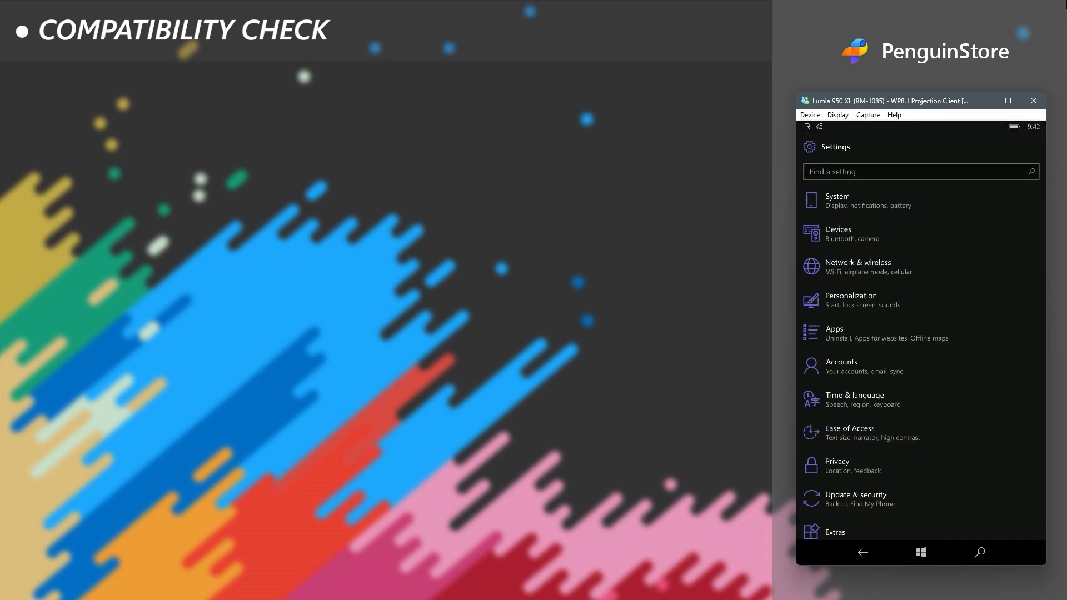
{"action": "left_click", "coordinate": [837, 201]}
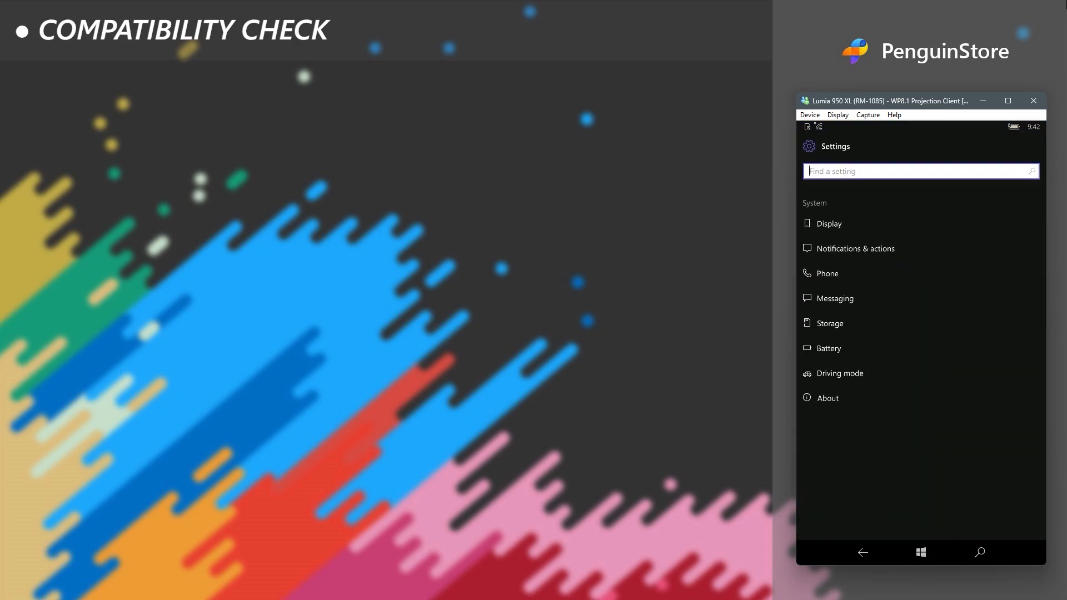
{"action": "left_click", "coordinate": [827, 398]}
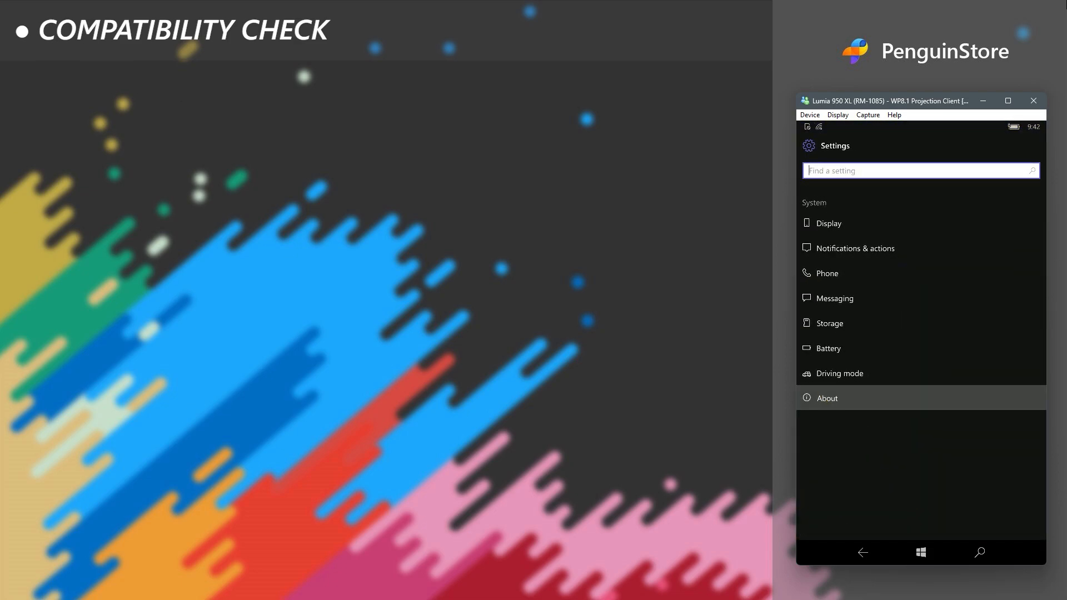
{"action": "left_click", "coordinate": [825, 398]}
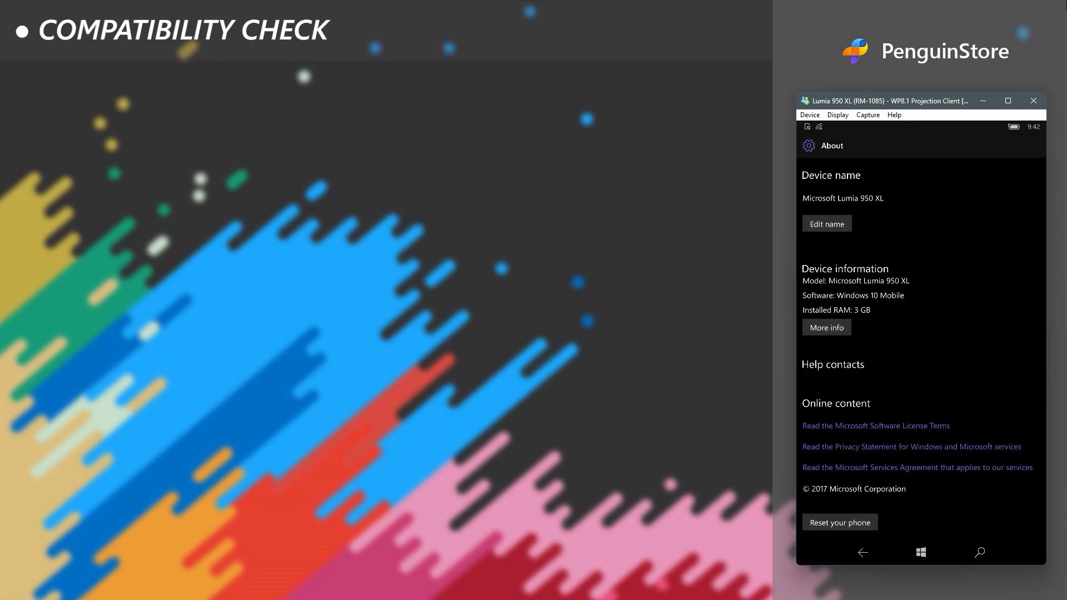
{"action": "left_click", "coordinate": [826, 327]}
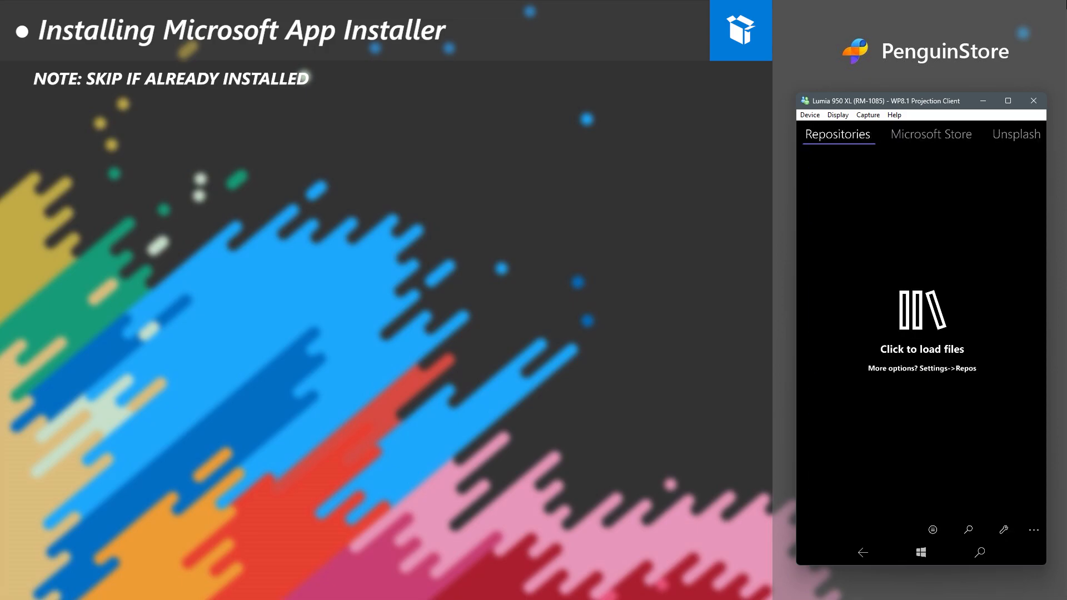
Step: Load the repository files and reach the Microsoft App Installer folder
{"action": "left_click", "coordinate": [920, 310]}
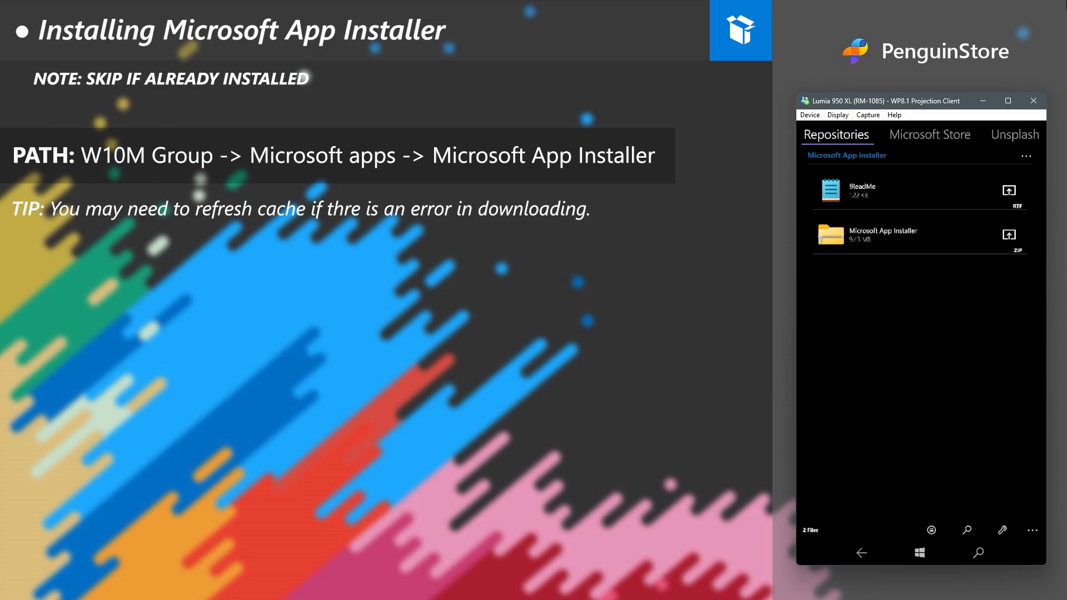
Step: Download the Microsoft App Installer zip from the repository folder
{"action": "left_click", "coordinate": [912, 235]}
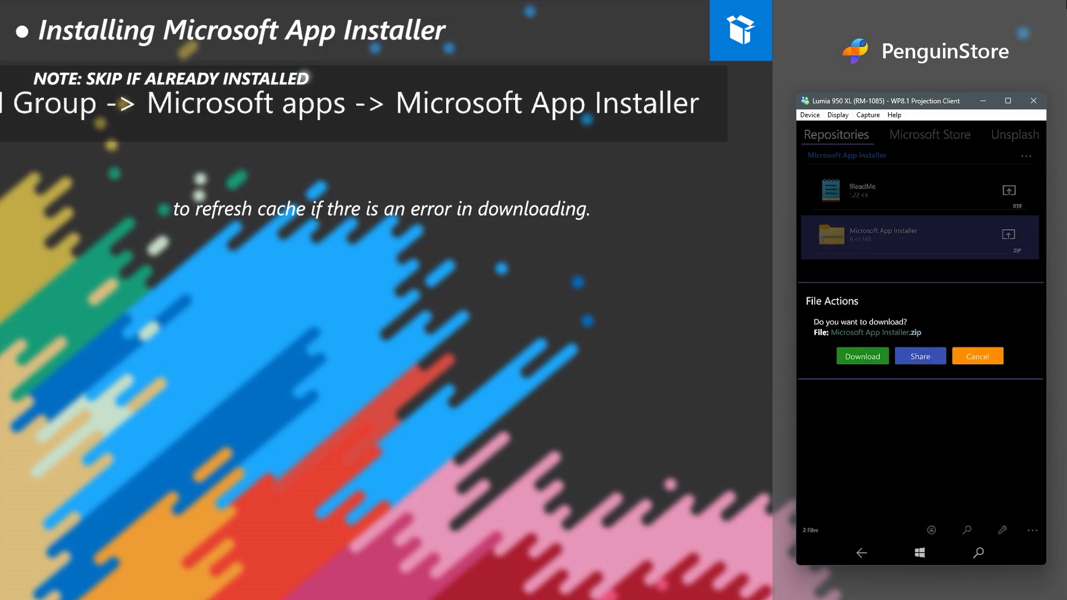
{"action": "left_click", "coordinate": [860, 355]}
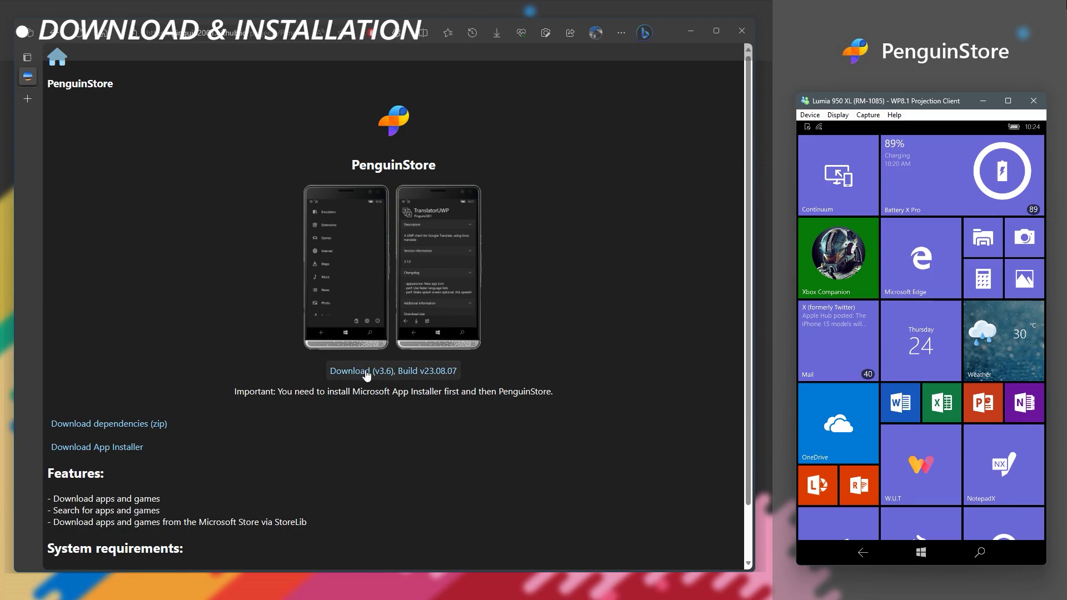
{"action": "mouse_move", "coordinate": [355, 374]}
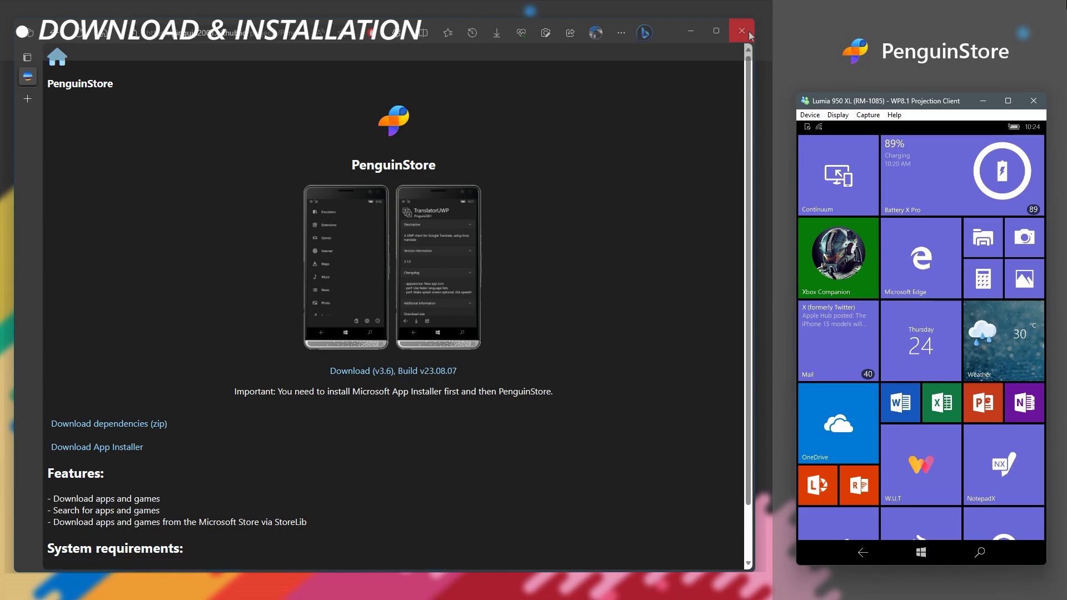
Step: Navigate W10M Group > Tools and Tweaks to the Penguin Store repository folder
{"action": "left_click", "coordinate": [740, 31]}
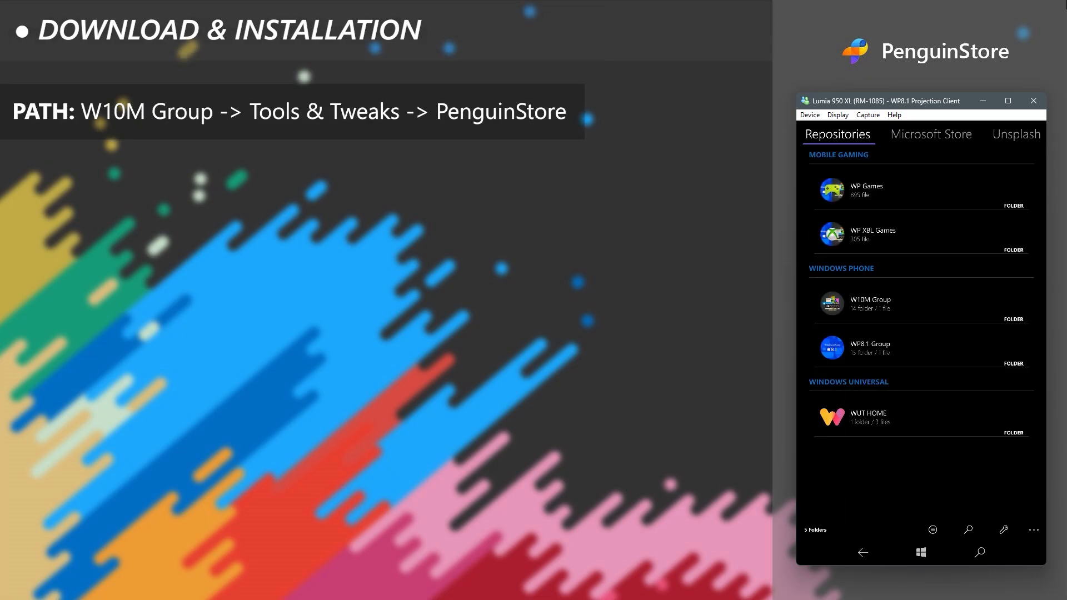
{"action": "left_click", "coordinate": [869, 302]}
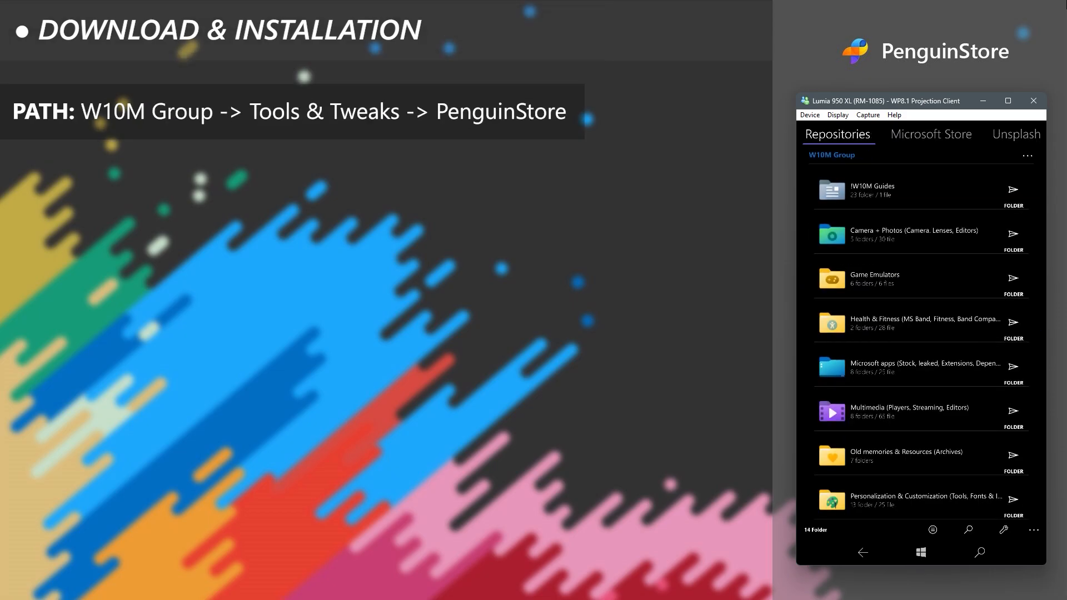
{"action": "scroll", "scroll_direction": "down", "scroll_amount": 3}
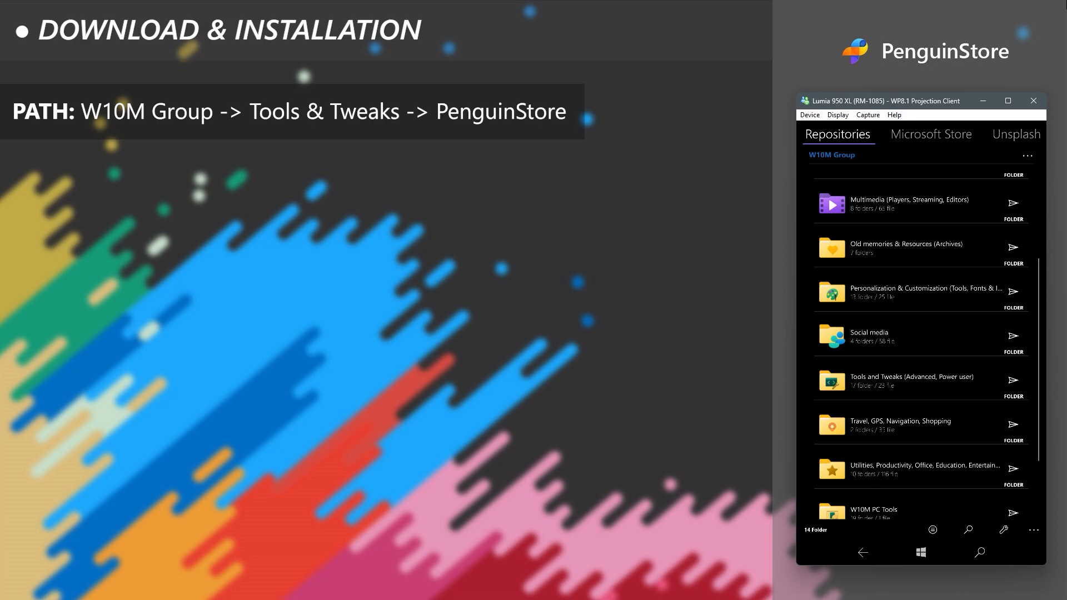
{"action": "left_click", "coordinate": [891, 380]}
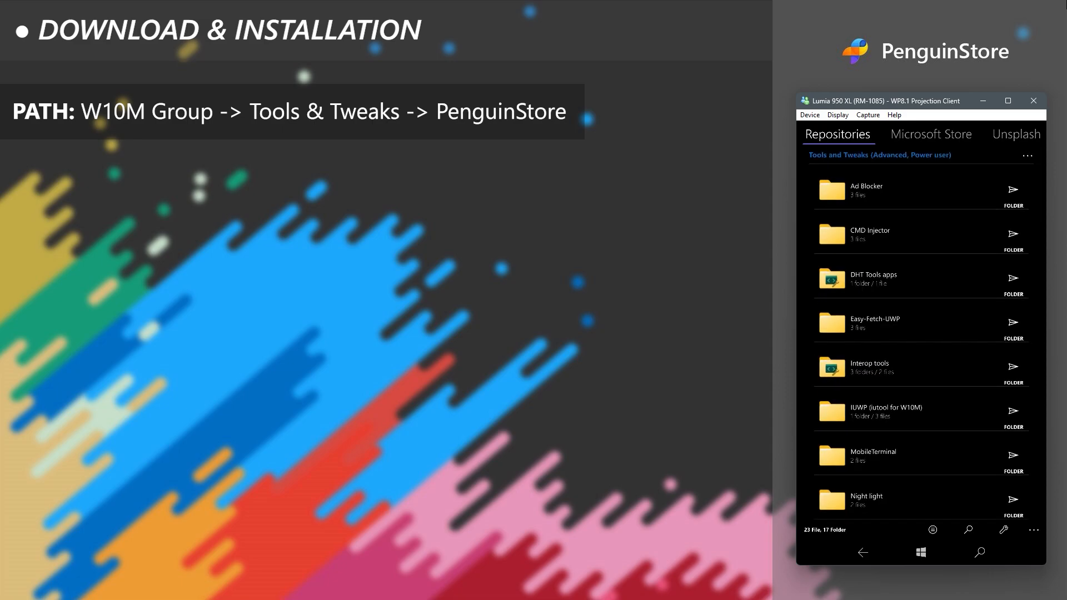
{"action": "scroll", "scroll_direction": "down", "scroll_amount": 3}
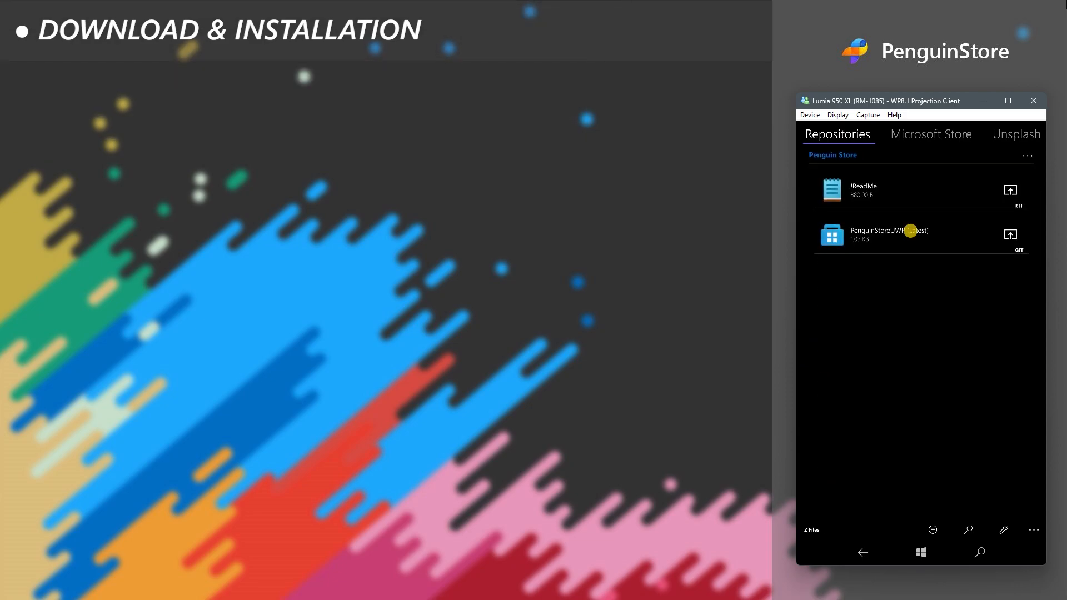
Step: Download the latest PenguinStoreUWP .appxbundle and confirm its file name for install
{"action": "left_click", "coordinate": [888, 234]}
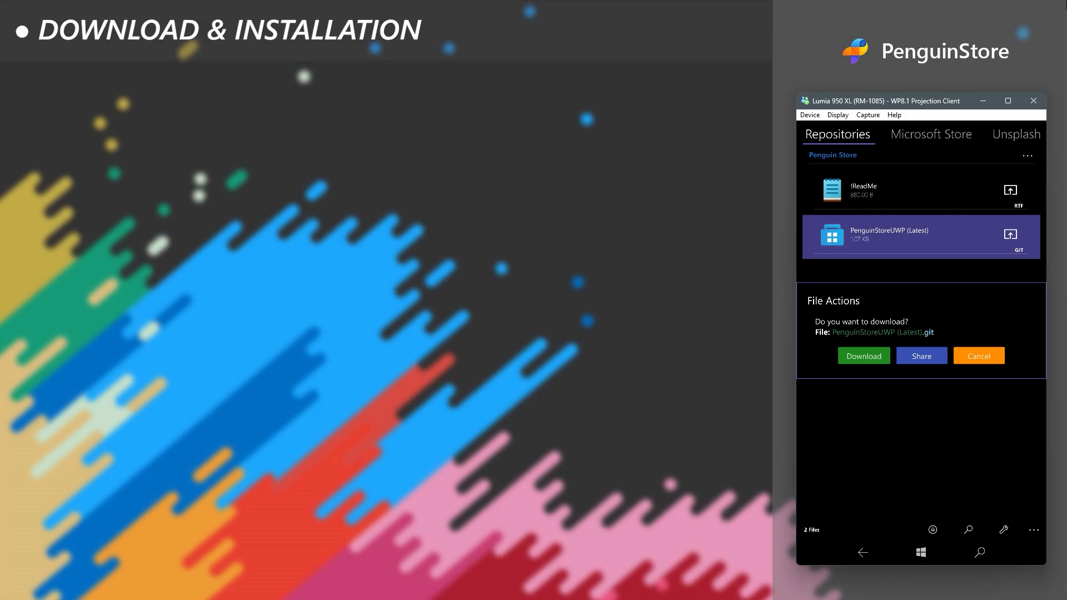
{"action": "left_click", "coordinate": [862, 355]}
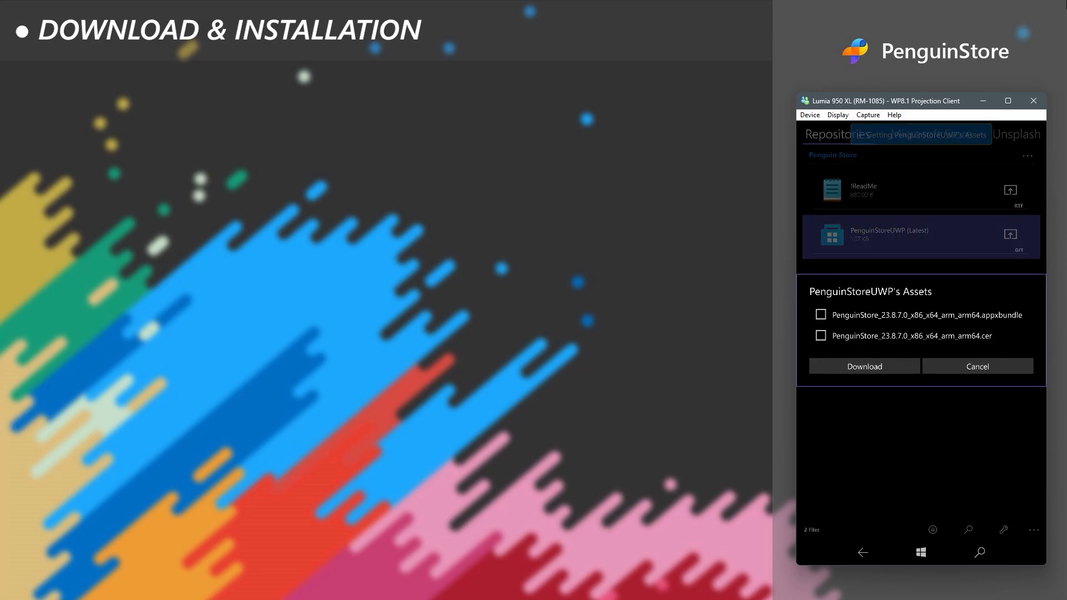
{"action": "left_click", "coordinate": [820, 314]}
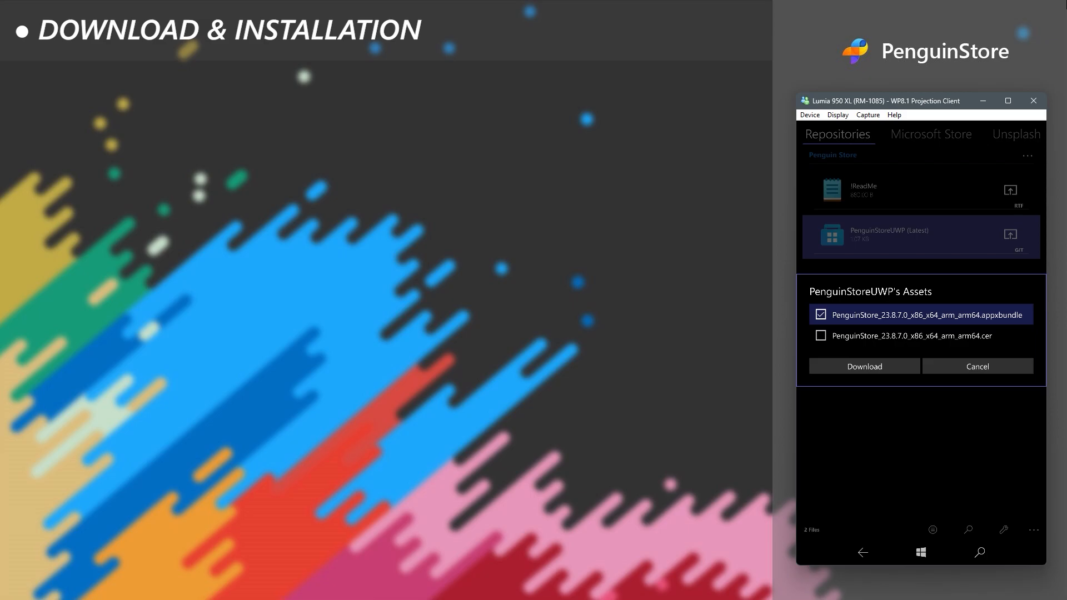
{"action": "left_click", "coordinate": [864, 366]}
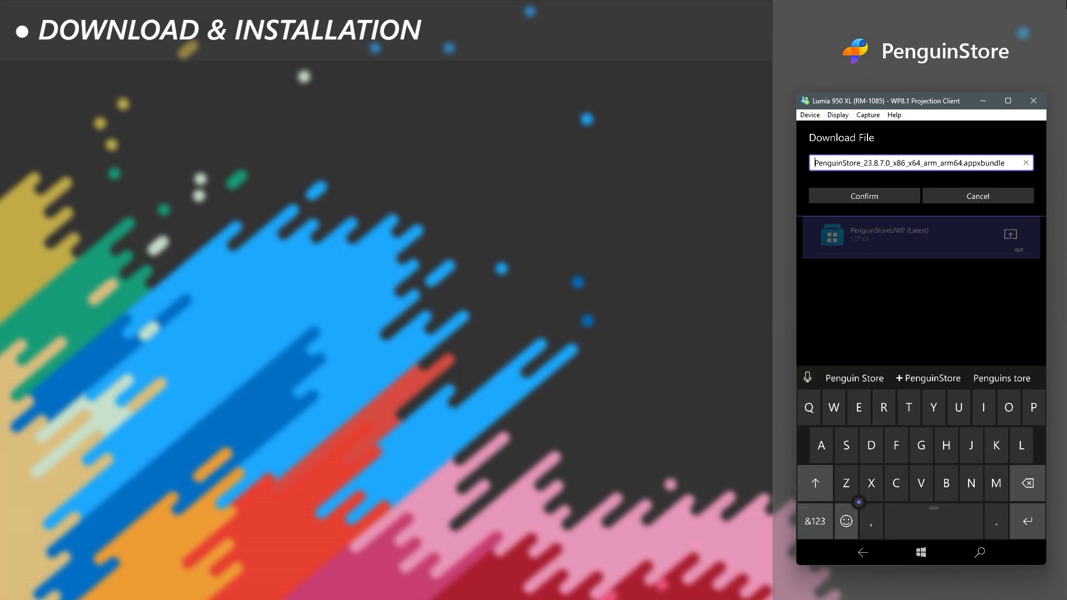
{"action": "left_click", "coordinate": [863, 196]}
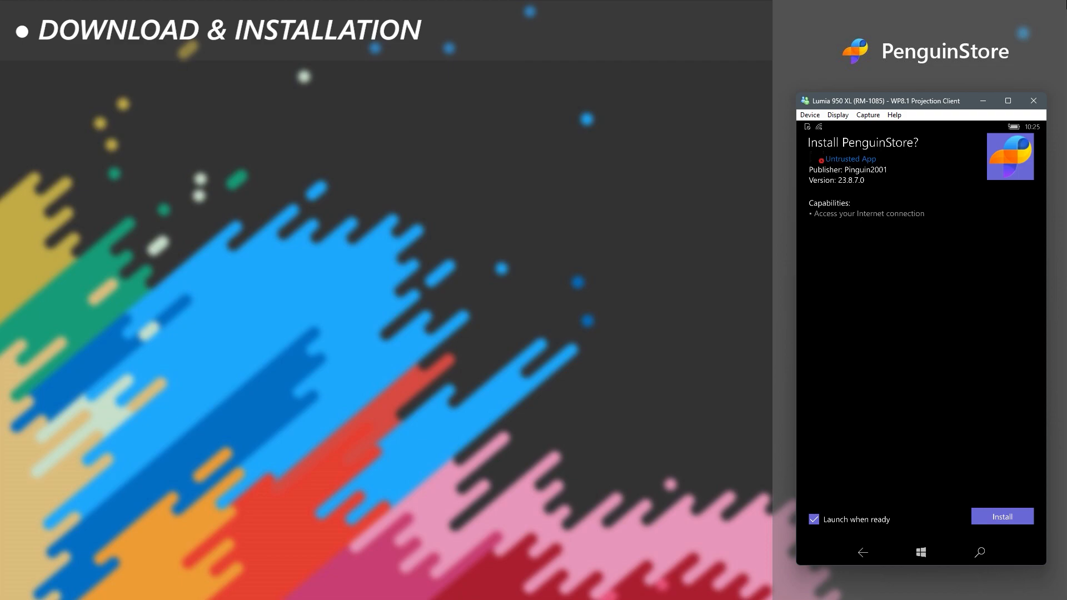
Step: Install PenguinStore 23.8.7.0 with 'Launch when ready' so it opens to its app list
{"action": "left_click", "coordinate": [1001, 516]}
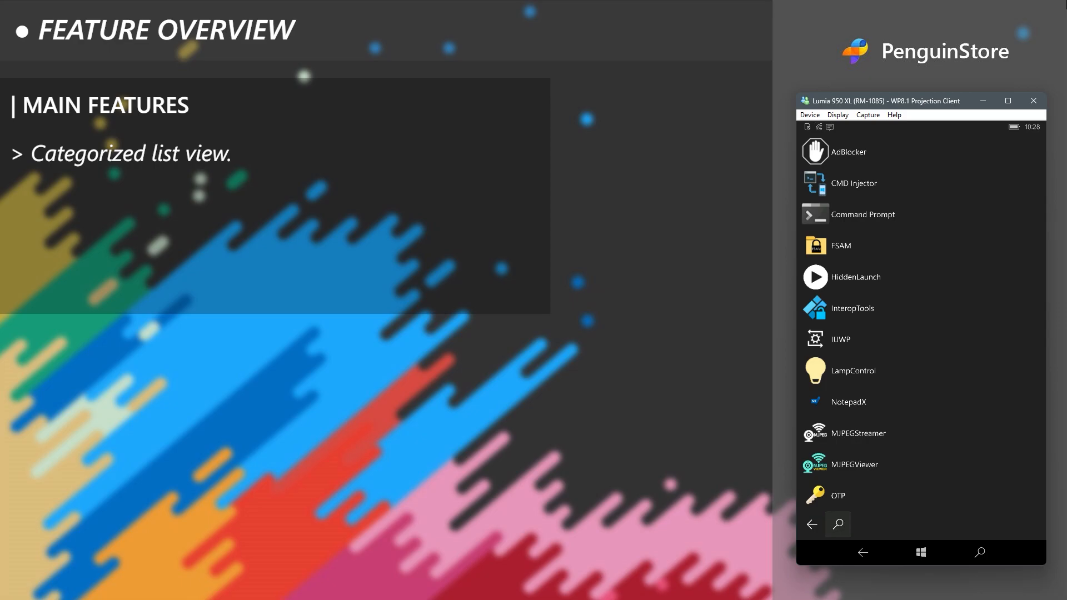
Step: Locate PenguinColorPicker in the list and download it, bringing up the ColorPicker 2.0.2.0 prompt
{"action": "scroll", "scroll_direction": "down", "scroll_amount": 3}
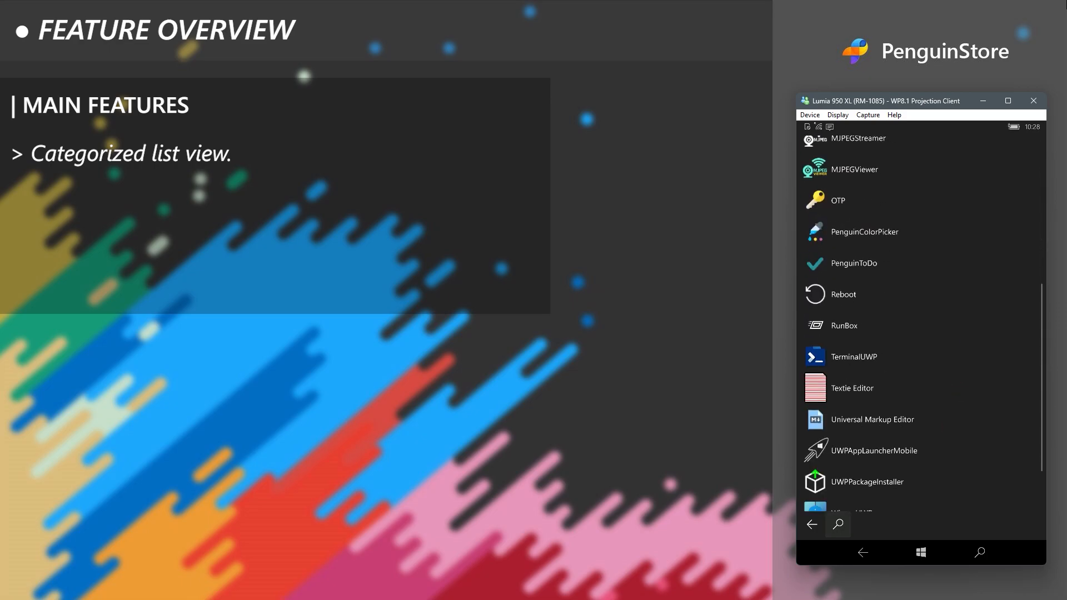
{"action": "scroll", "scroll_direction": "down", "scroll_amount": 3}
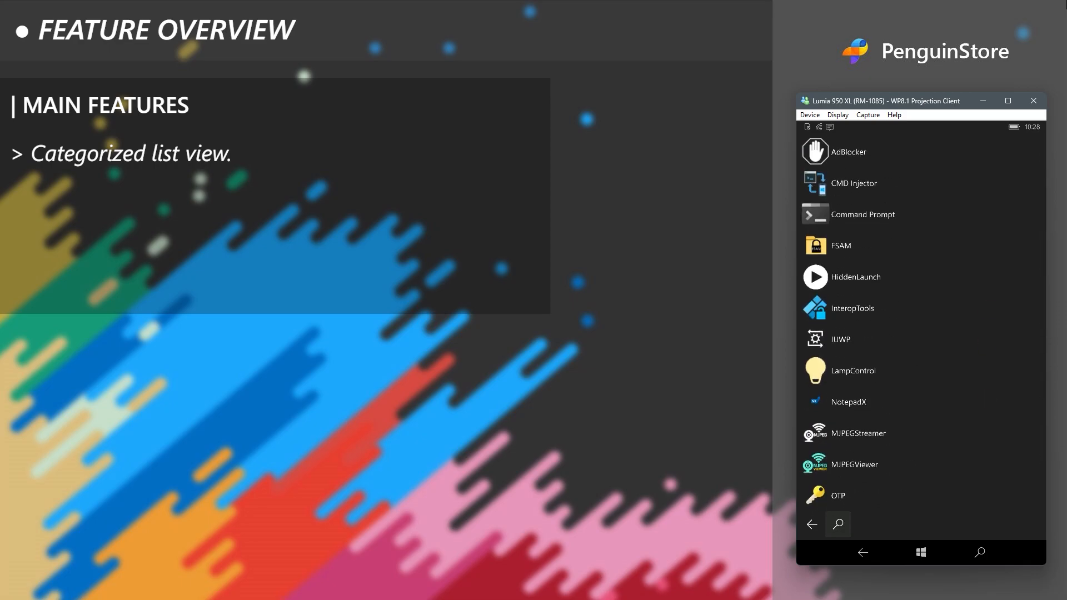
{"action": "scroll", "scroll_direction": "down", "scroll_amount": 3}
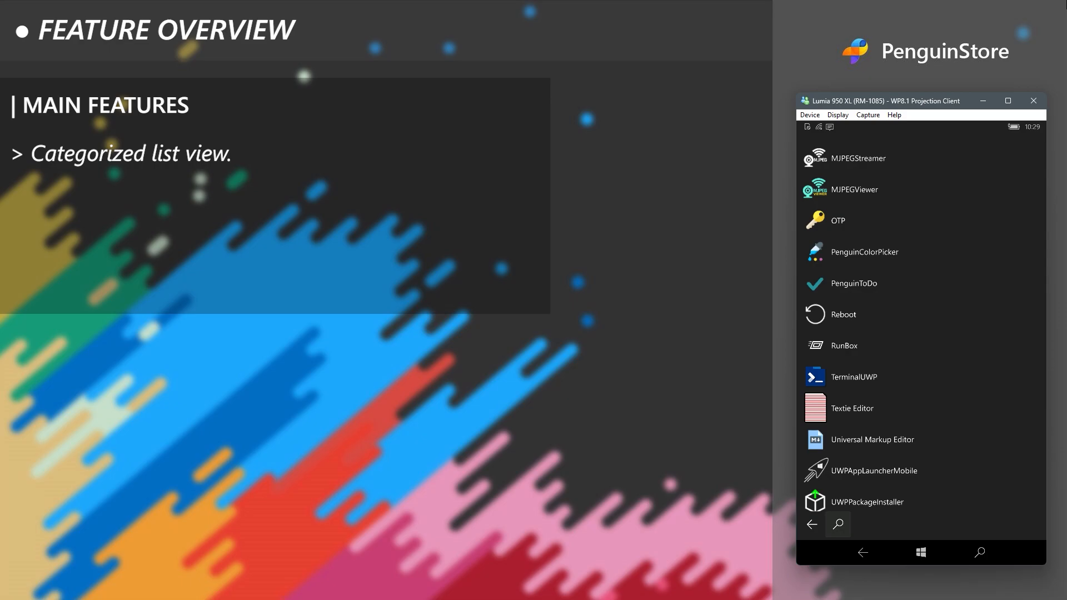
{"action": "left_click", "coordinate": [865, 252]}
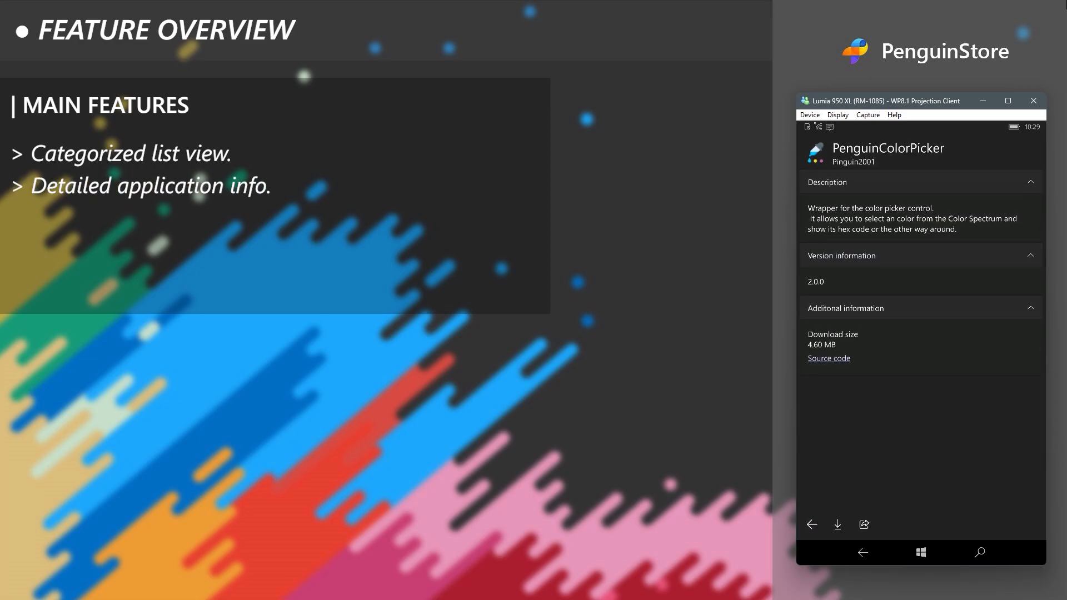
{"action": "left_click", "coordinate": [838, 524]}
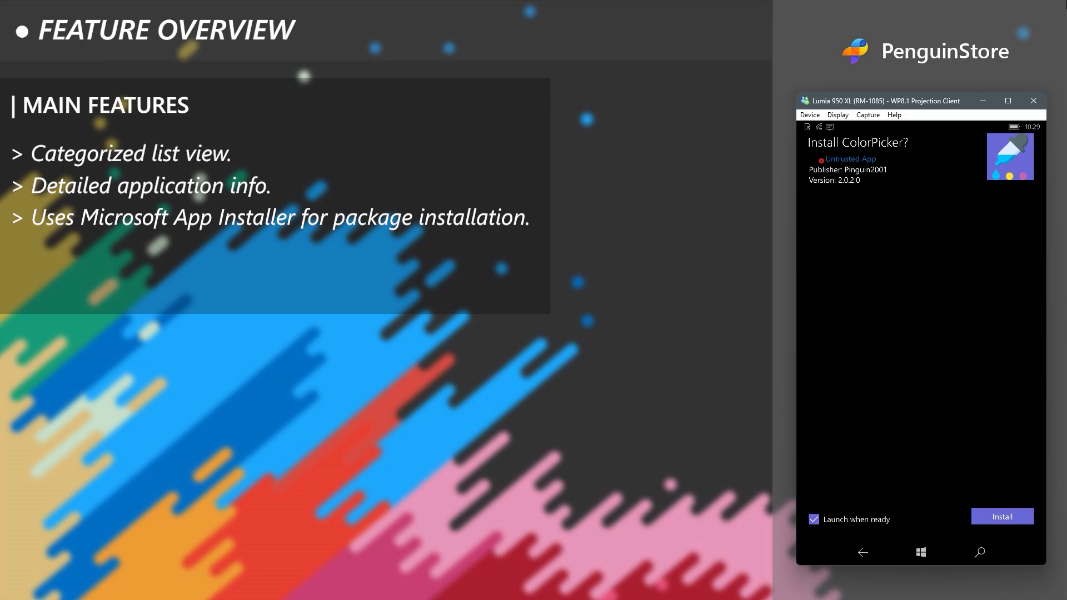
Step: Install ColorPicker 2.0.2.0 and find PenguinColorPicker under Recently added
{"action": "left_click", "coordinate": [1001, 516]}
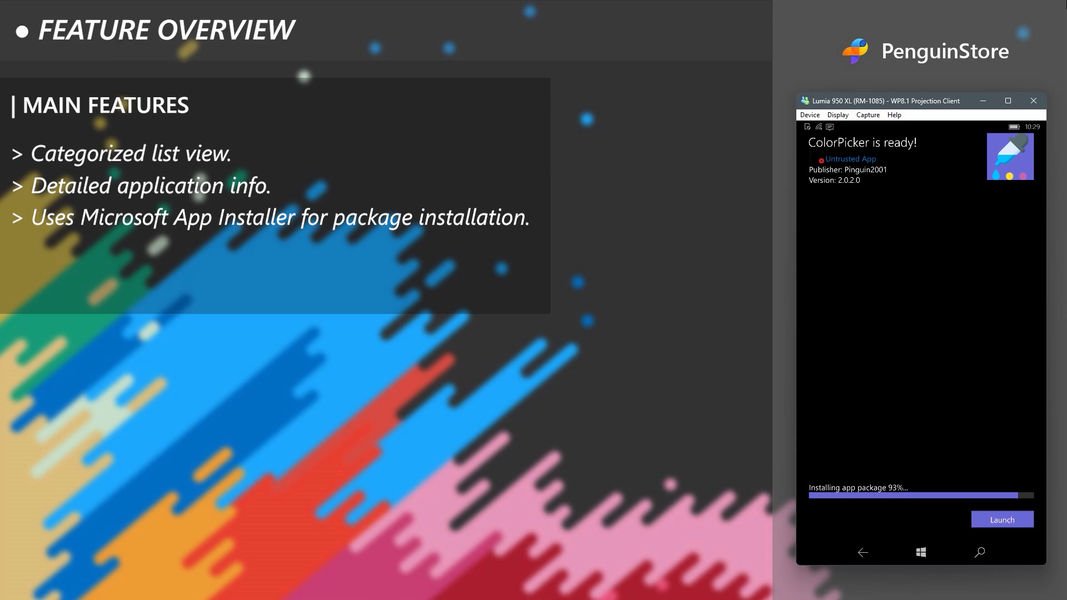
{"action": "left_click", "coordinate": [1001, 519]}
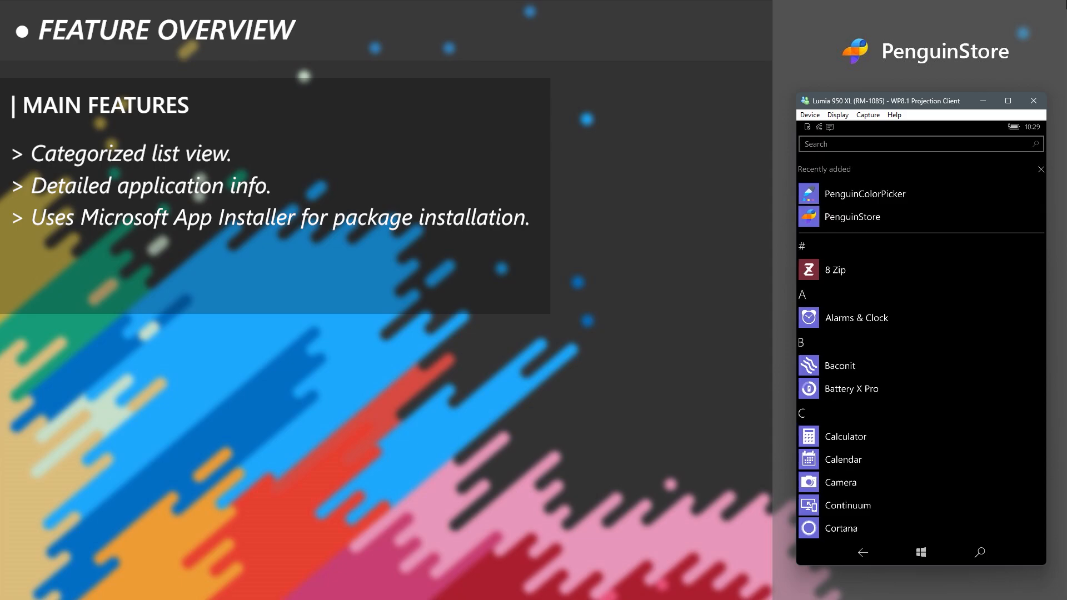
Step: From PenguinColorPicker's Share options, copy the direct app package link via Advanced and dismiss the confirmation
{"action": "left_click", "coordinate": [864, 194]}
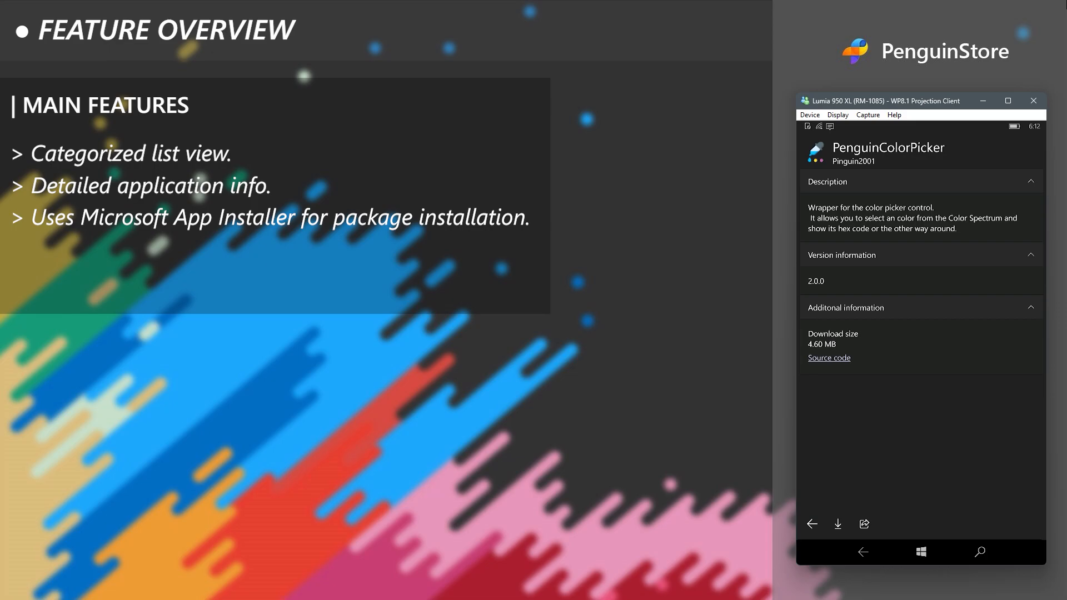
{"action": "left_click", "coordinate": [863, 523]}
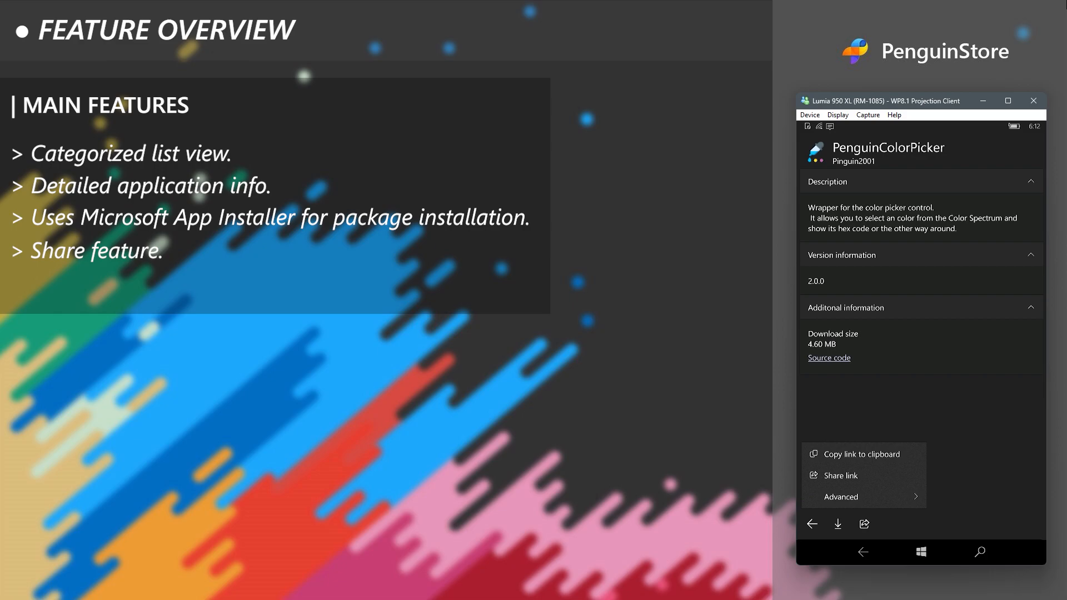
{"action": "left_click", "coordinate": [841, 497]}
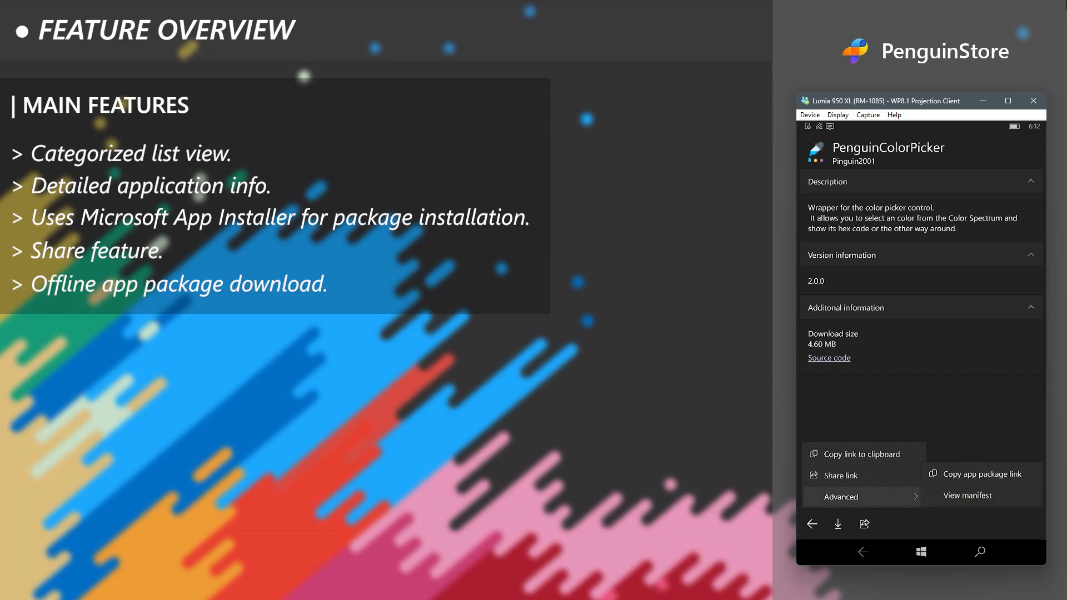
{"action": "left_click", "coordinate": [981, 473]}
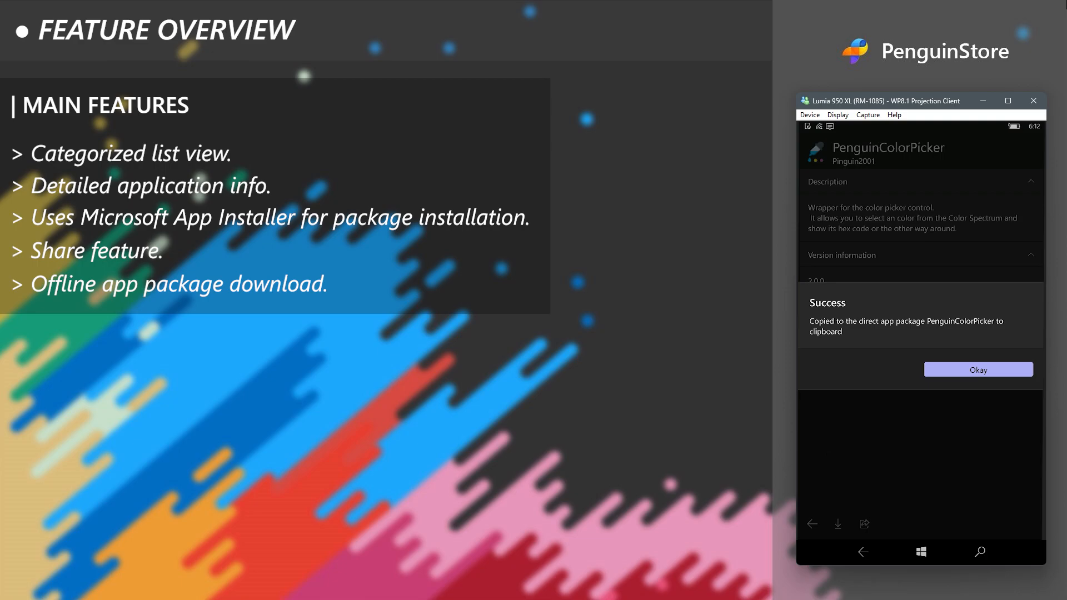
{"action": "left_click", "coordinate": [978, 369]}
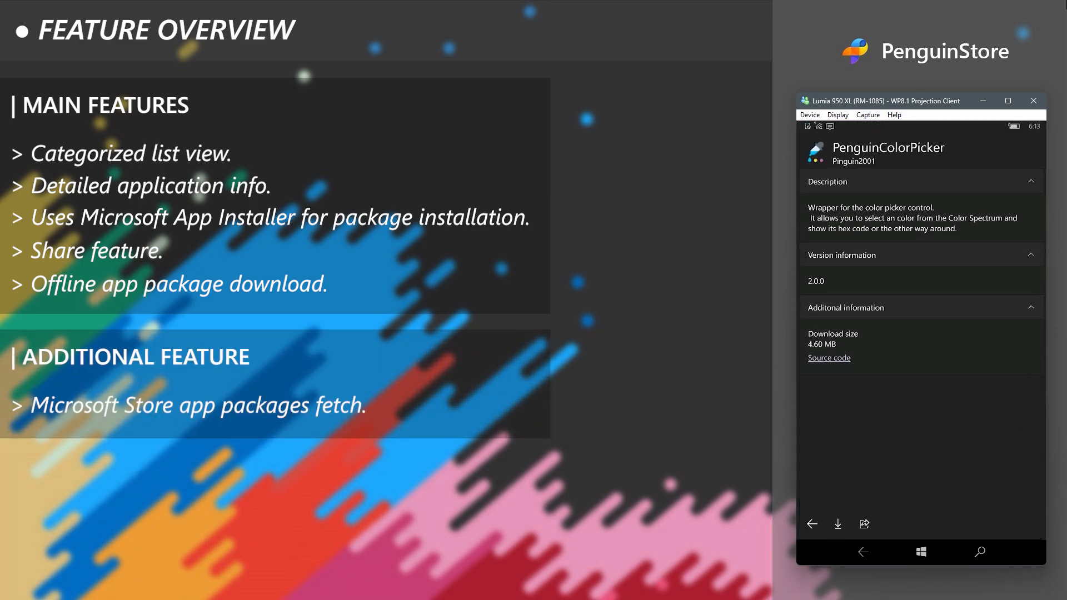
Step: In the Microsoft Store downloader, run a package search for Notepadx
{"action": "left_click", "coordinate": [812, 523]}
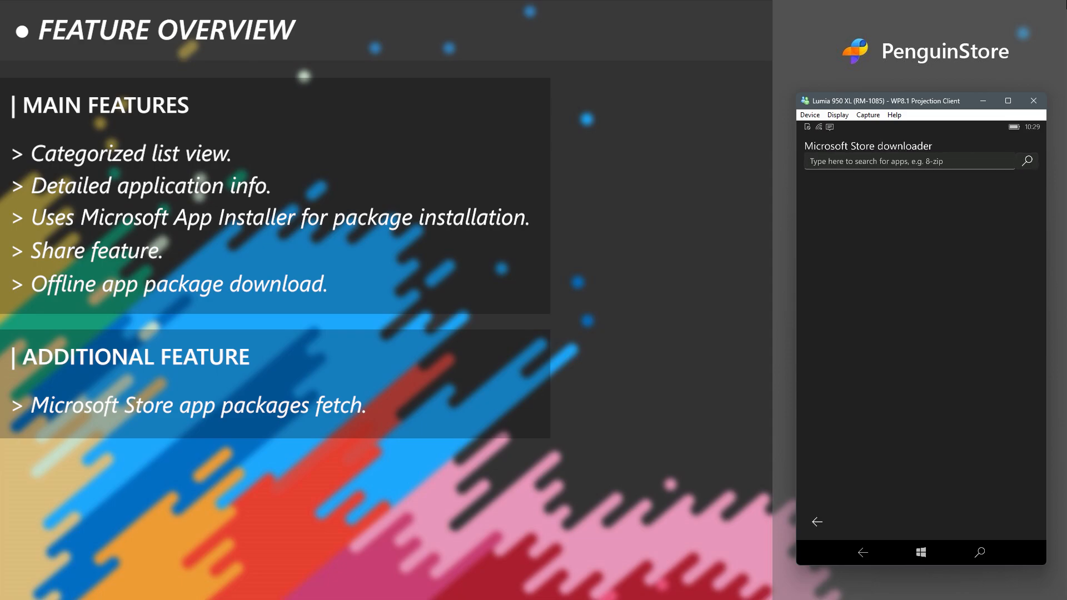
{"action": "left_click", "coordinate": [908, 161]}
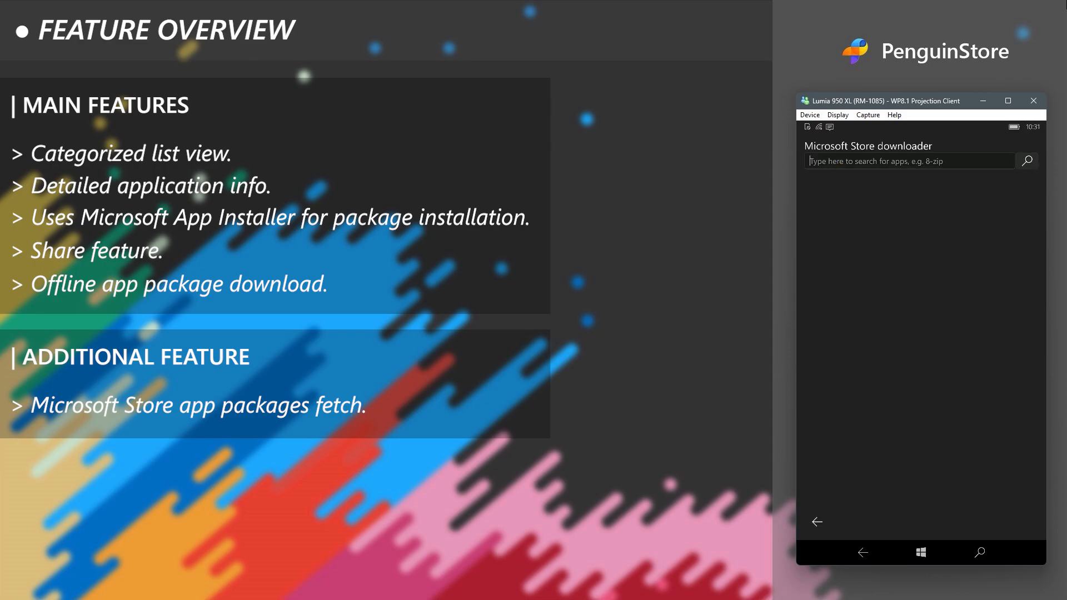
{"action": "type", "text": "Notepadx"}
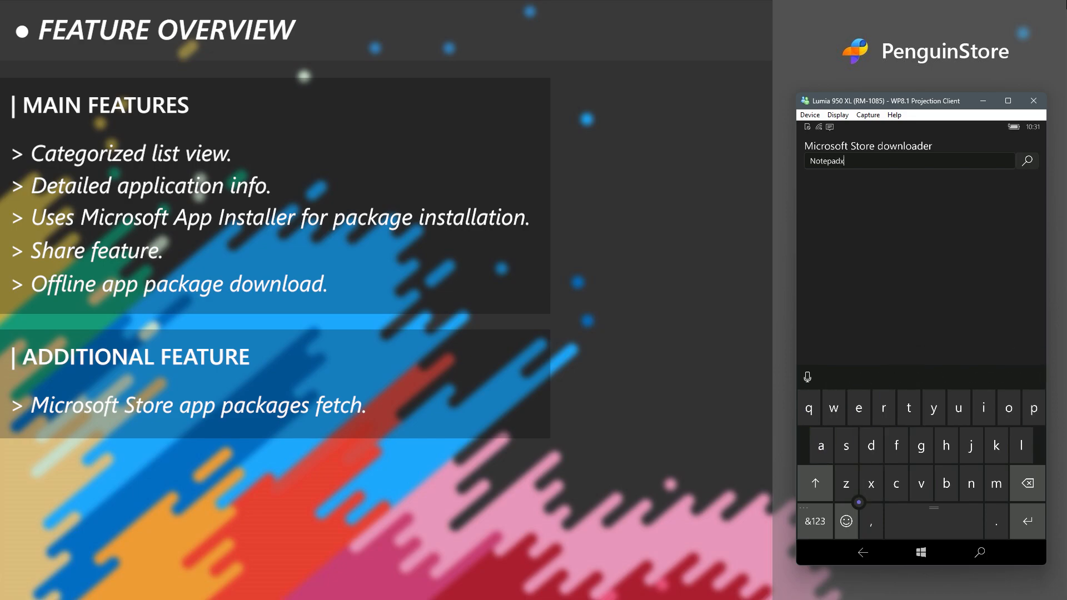
{"action": "left_click", "coordinate": [1026, 161]}
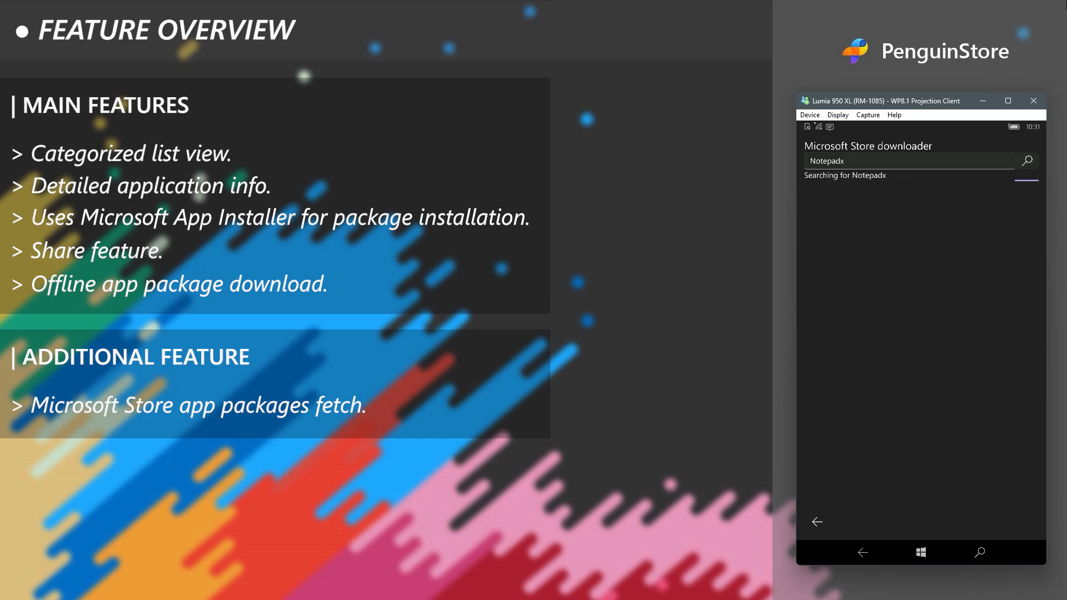